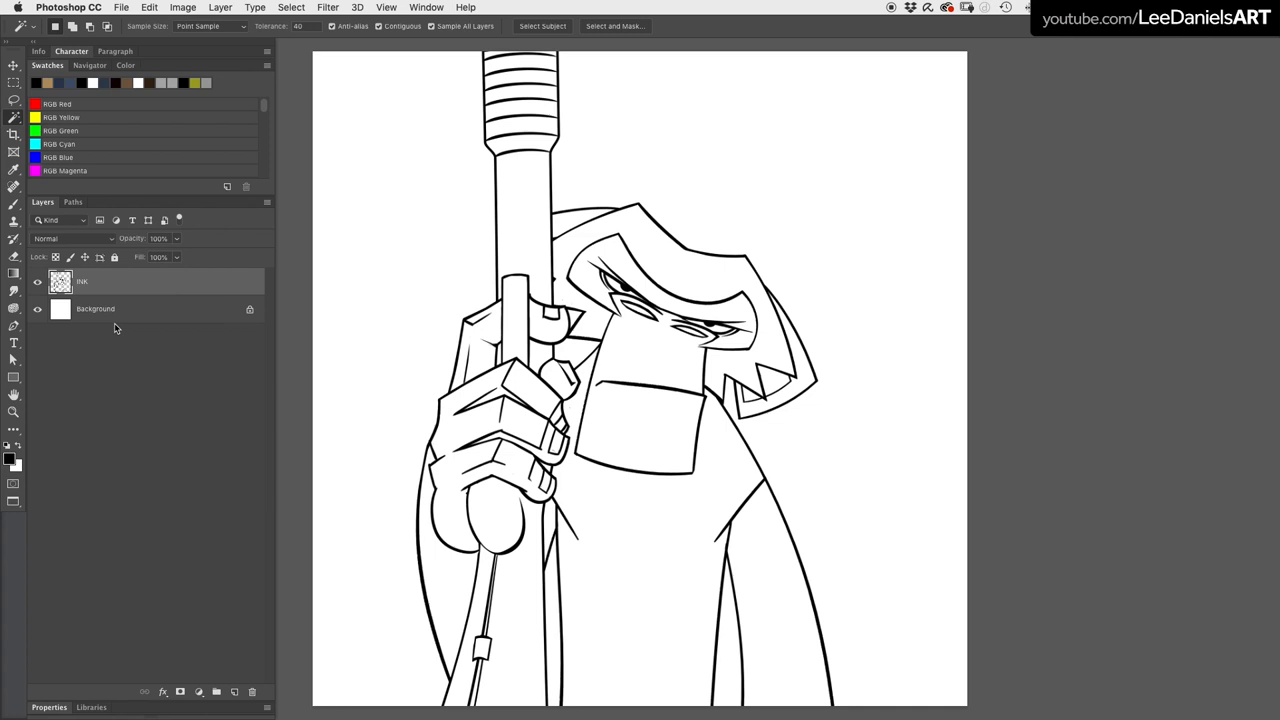
Hide the white Background layer and select the empty area around the inked ape.
click(37, 308)
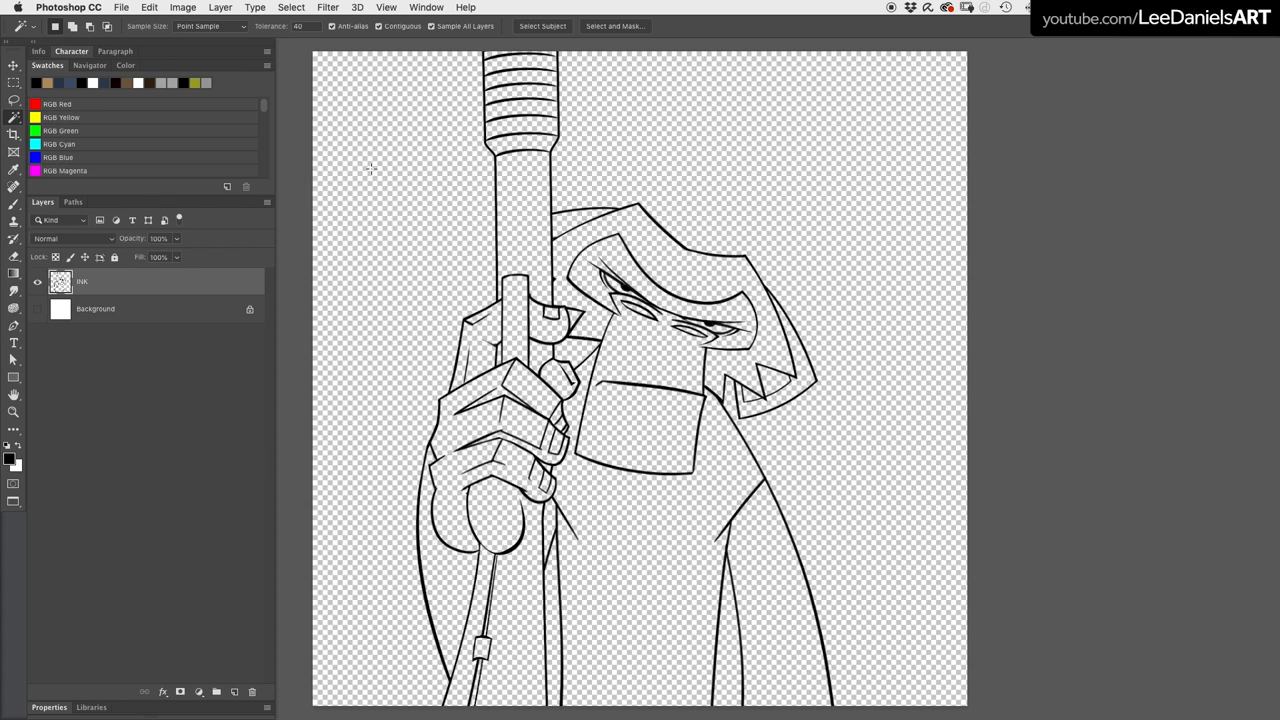
click(291, 7)
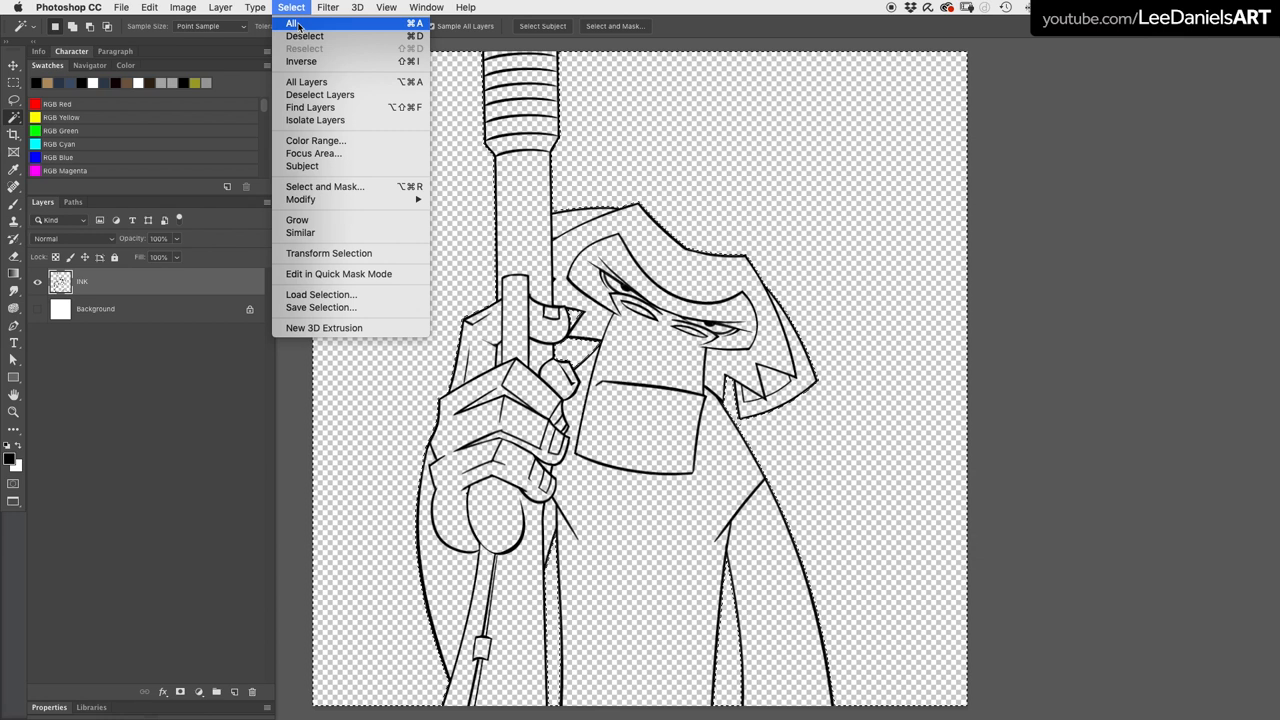
Invert the selection so only the ape's silhouette is selected.
click(149, 7)
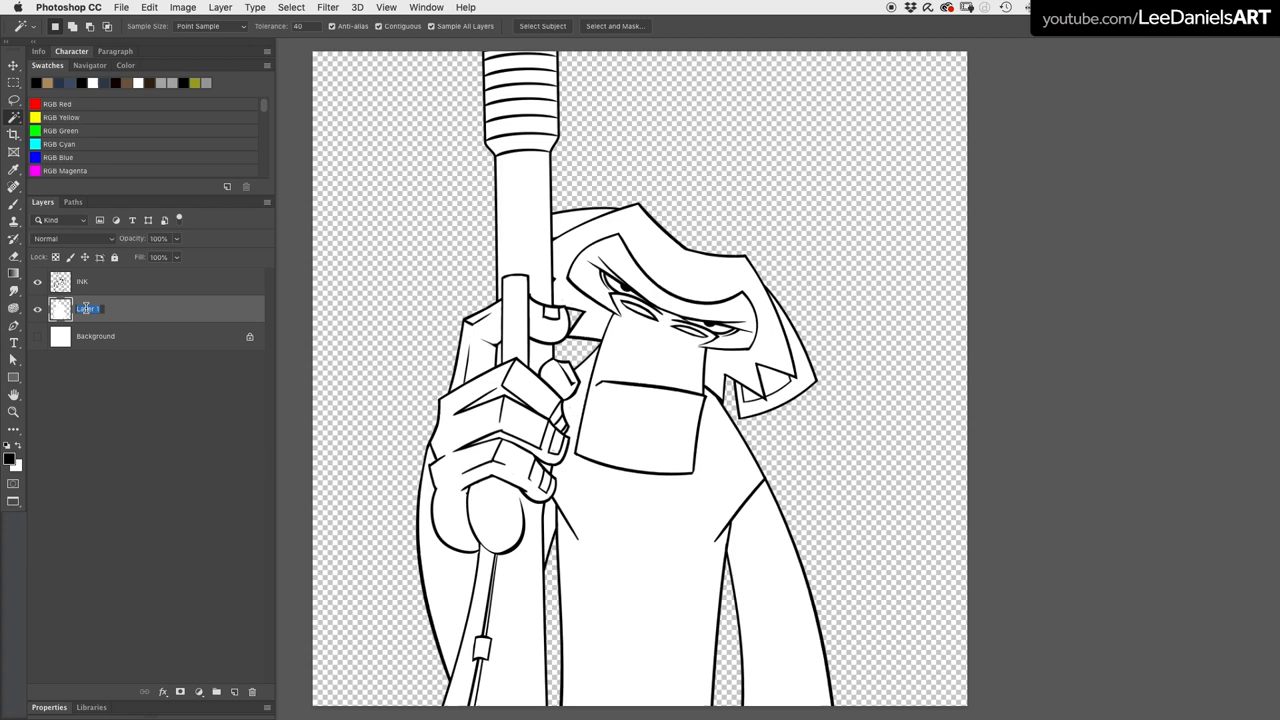
Clip the new Layer 1 to the BLOCK layer with Create Clipping Mask.
right_click(88, 308)
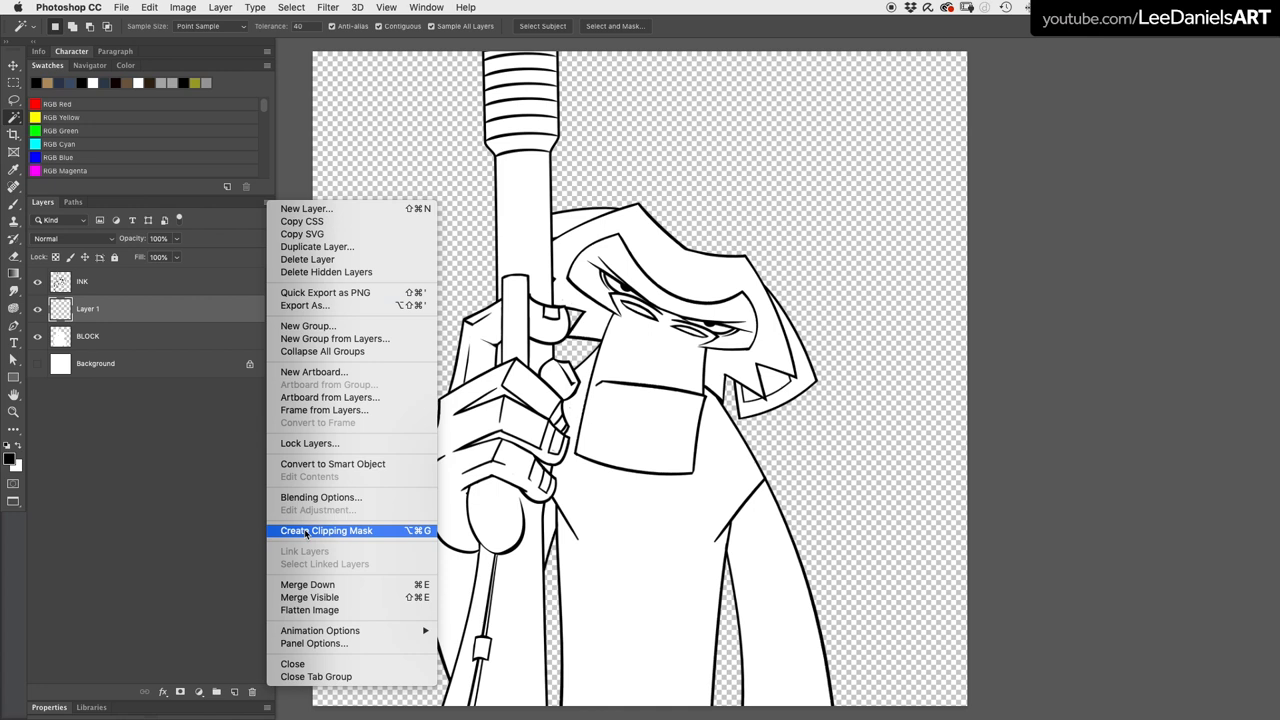
click(326, 530)
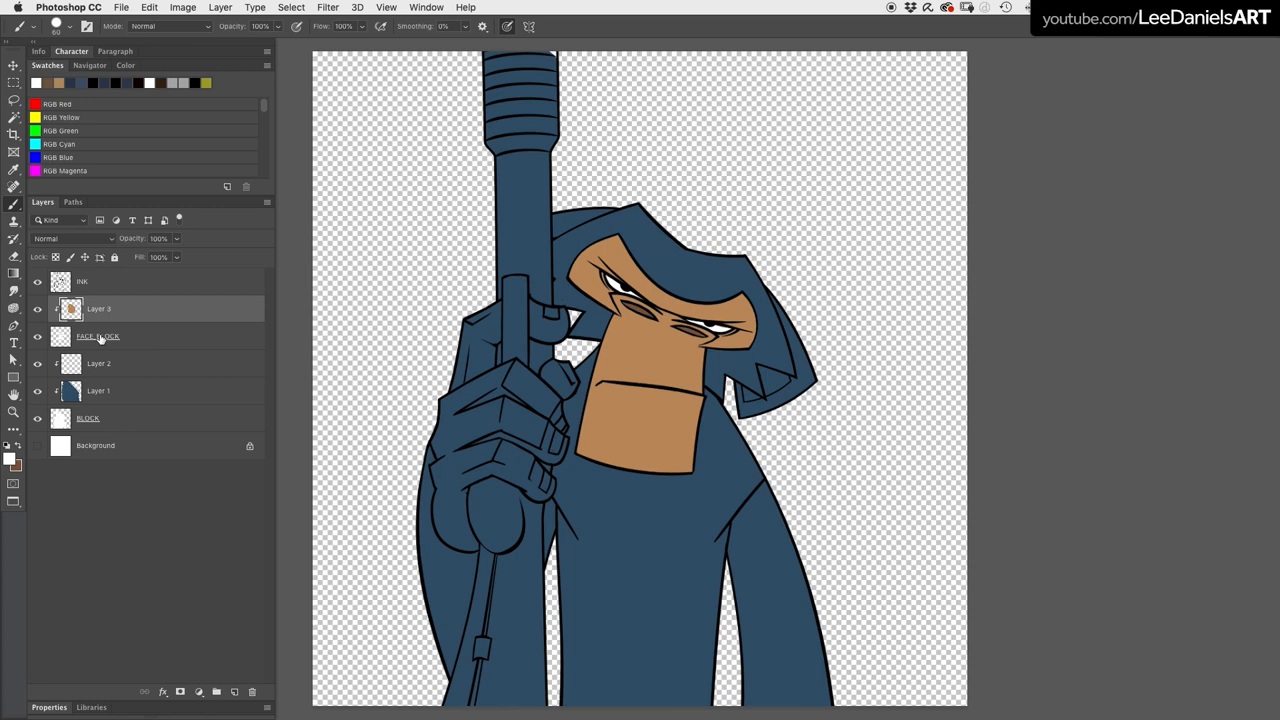
Paint the body blue and the face tan on layers clipped to BLOCK and FACE_BLOCK.
click(13, 462)
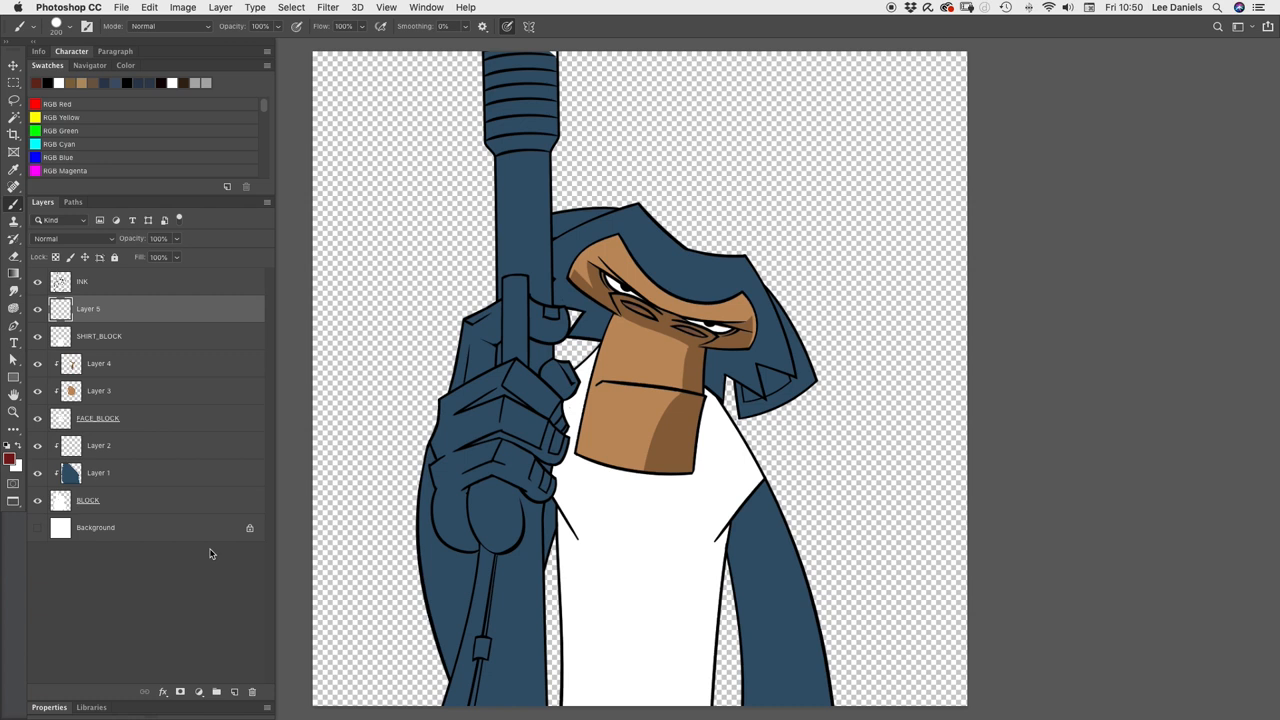
Paint the shirt dark red with darker red shading on layers clipped to SHIRT_BLOCK.
click(565, 530)
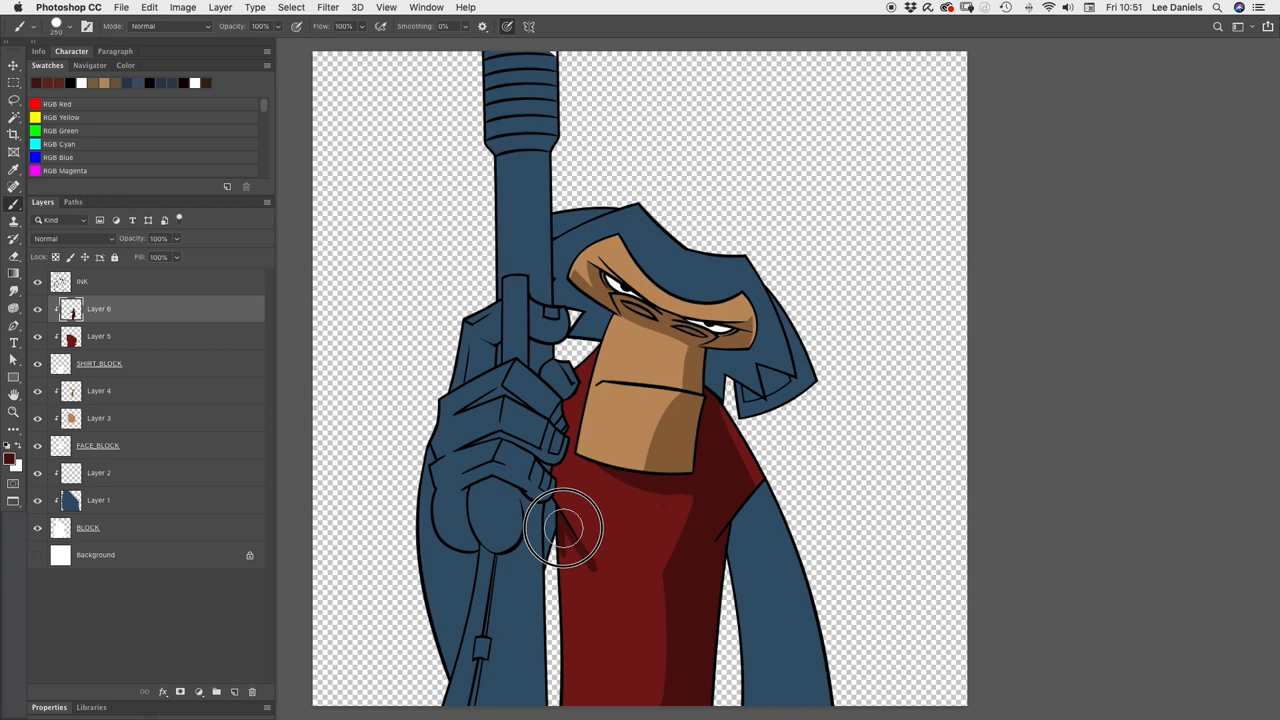